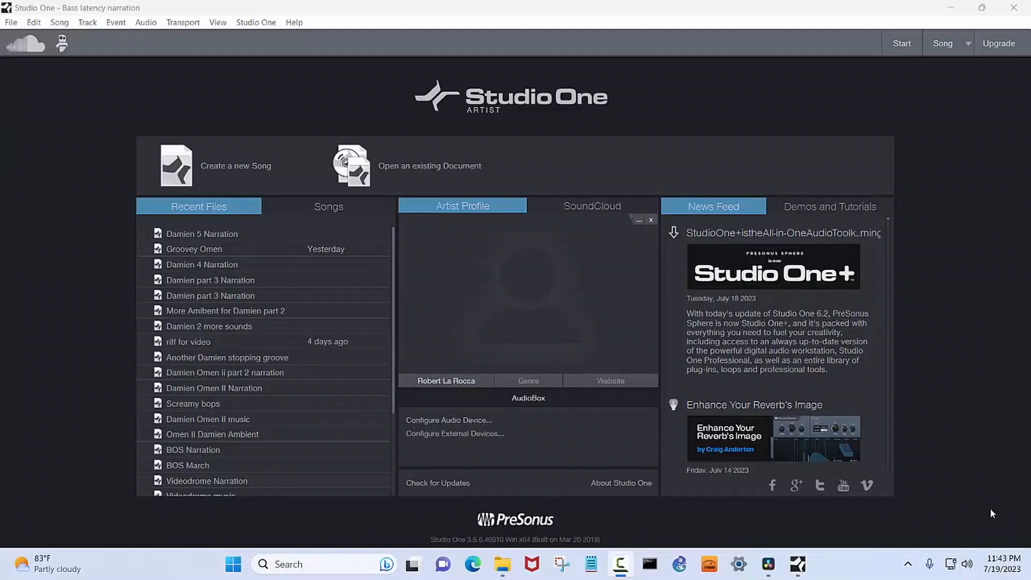
pyautogui.moveTo(302, 75)
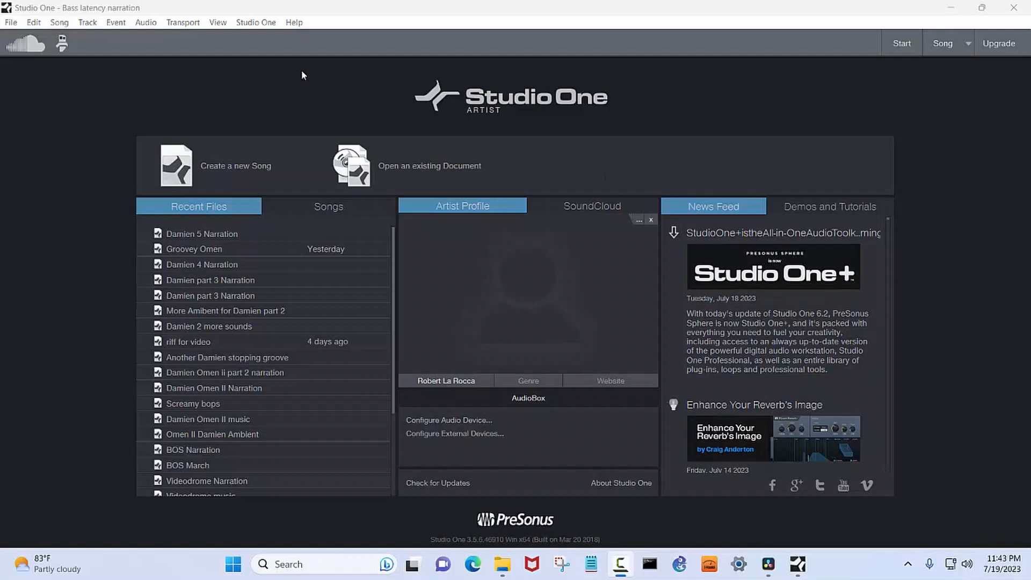
# Bring up the Studio One menu that holds the application Options.
pyautogui.click(256, 21)
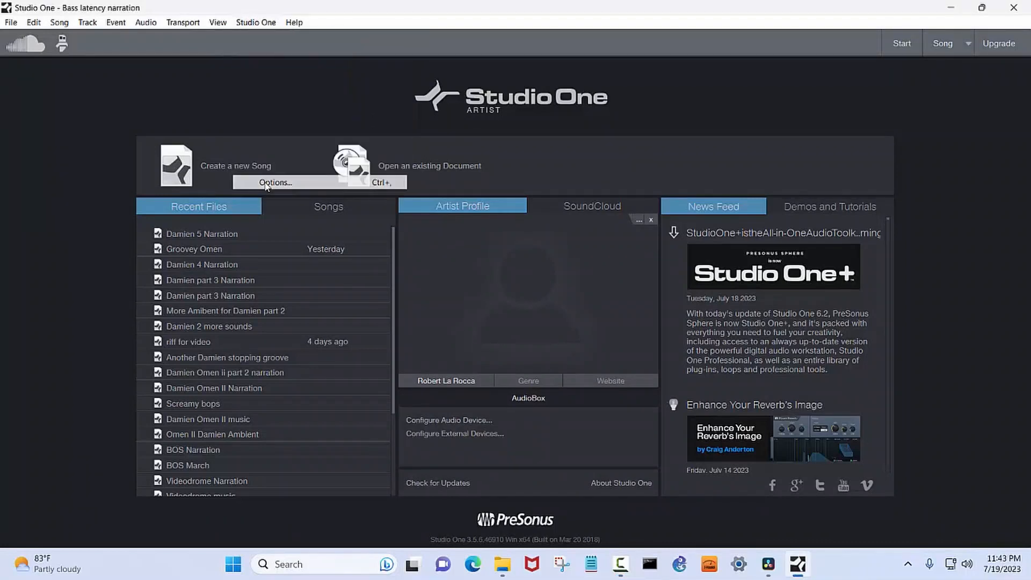
# Review Audio Setup, keeping AudioBox as device and a 2048-sample block size at 48.0 kHz.
pyautogui.click(274, 182)
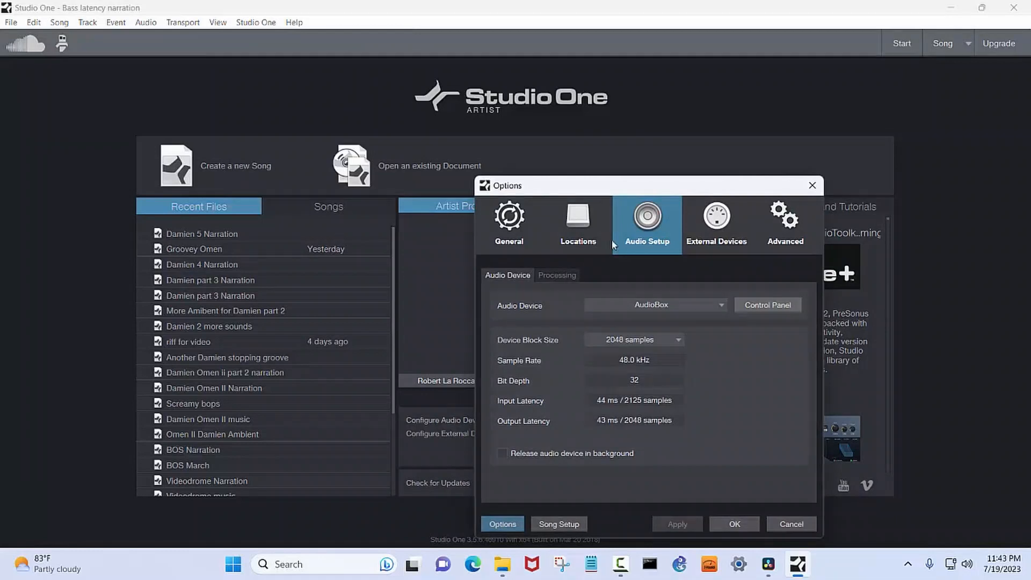
pyautogui.moveTo(651, 241)
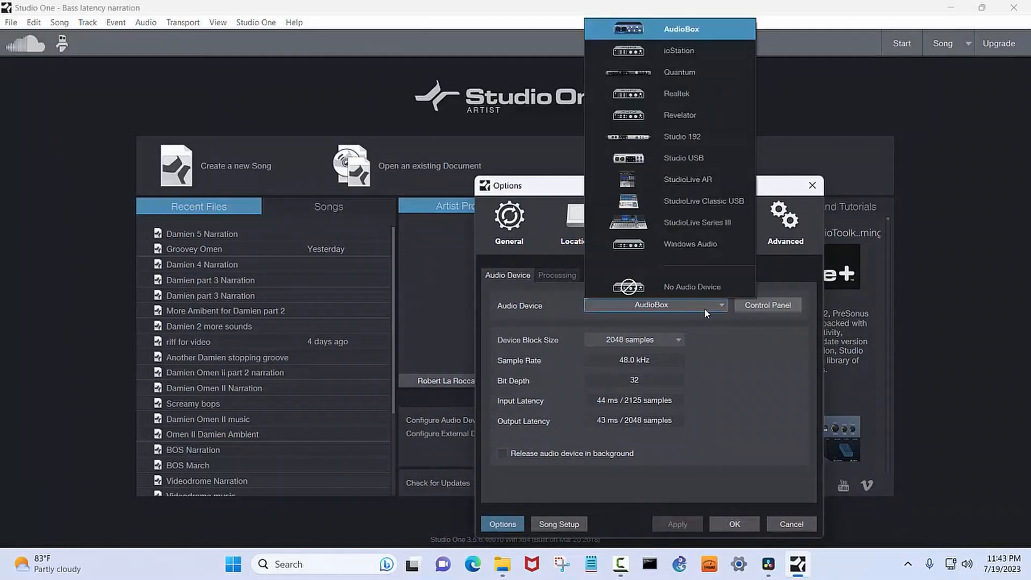
pyautogui.click(680, 28)
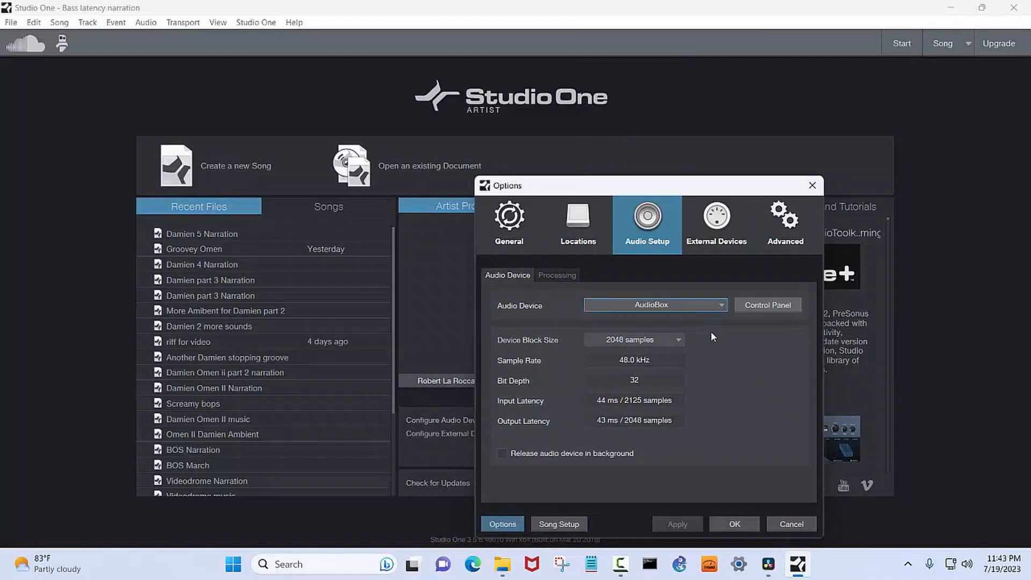
pyautogui.moveTo(681, 347)
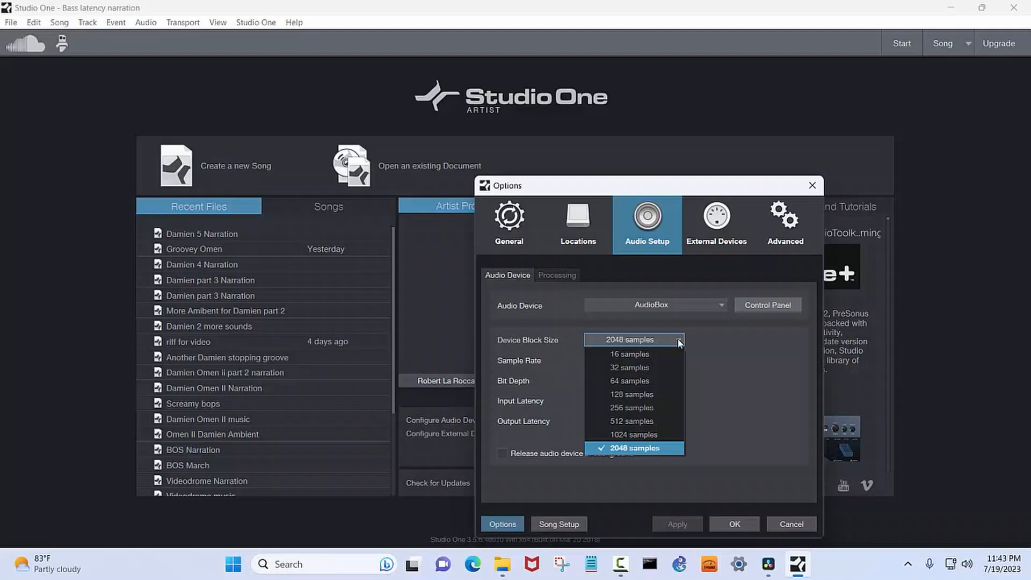
pyautogui.click(633, 448)
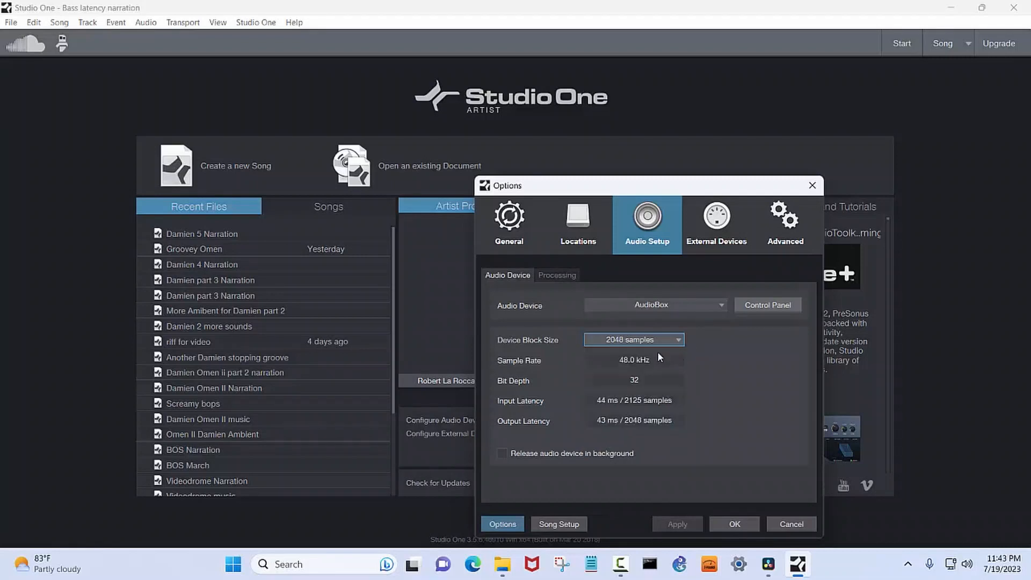
pyautogui.moveTo(648, 363)
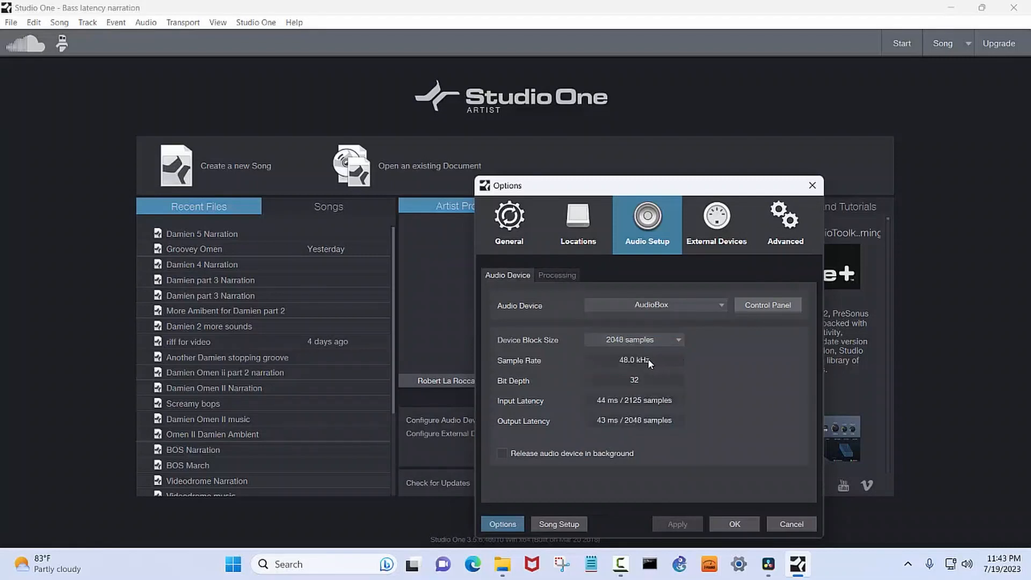
pyautogui.moveTo(633, 386)
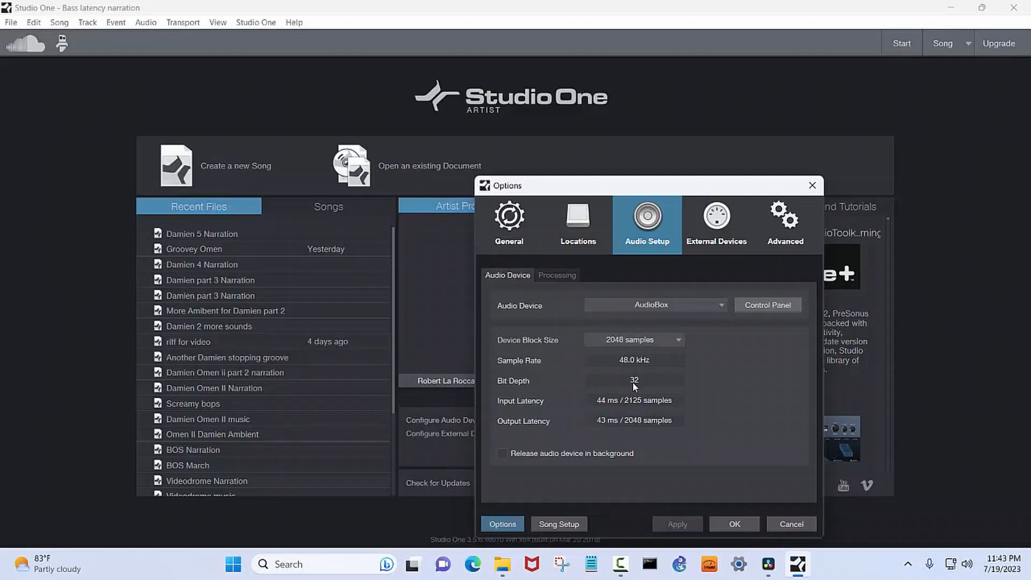
pyautogui.moveTo(641, 411)
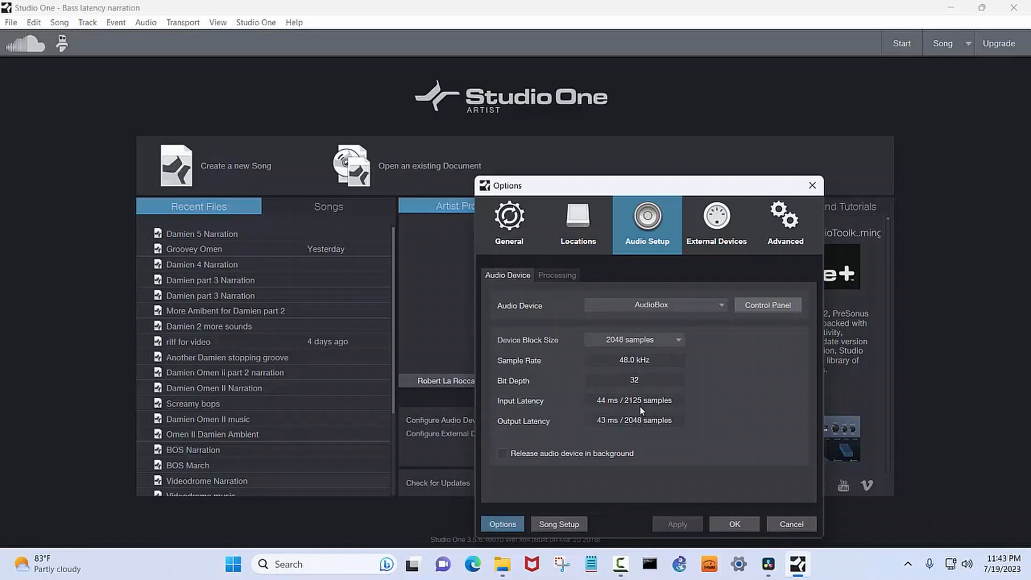
pyautogui.moveTo(738, 529)
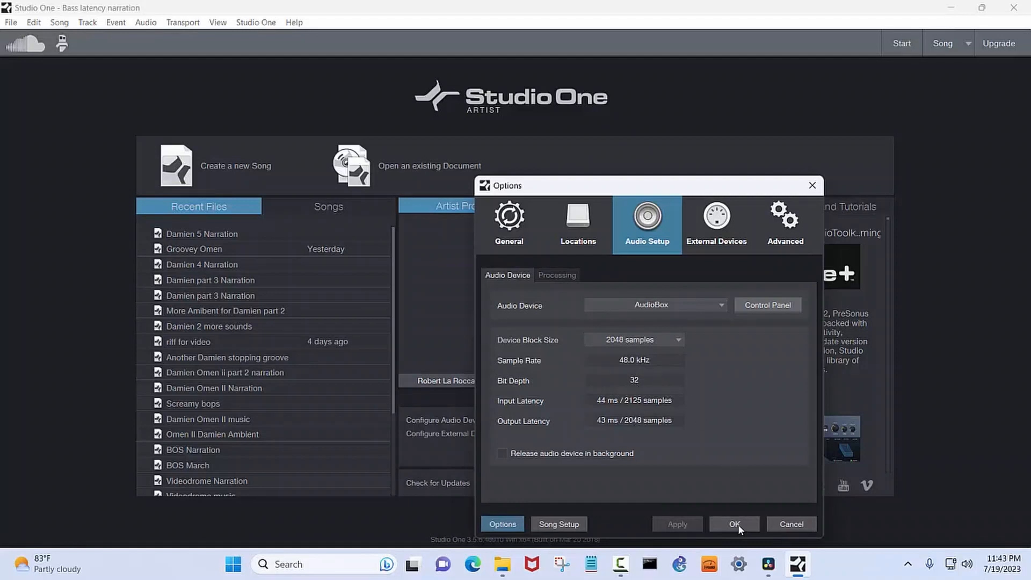
# Start a new song titled 'Bass plugin demo' using the Audiobox USB template.
pyautogui.click(735, 524)
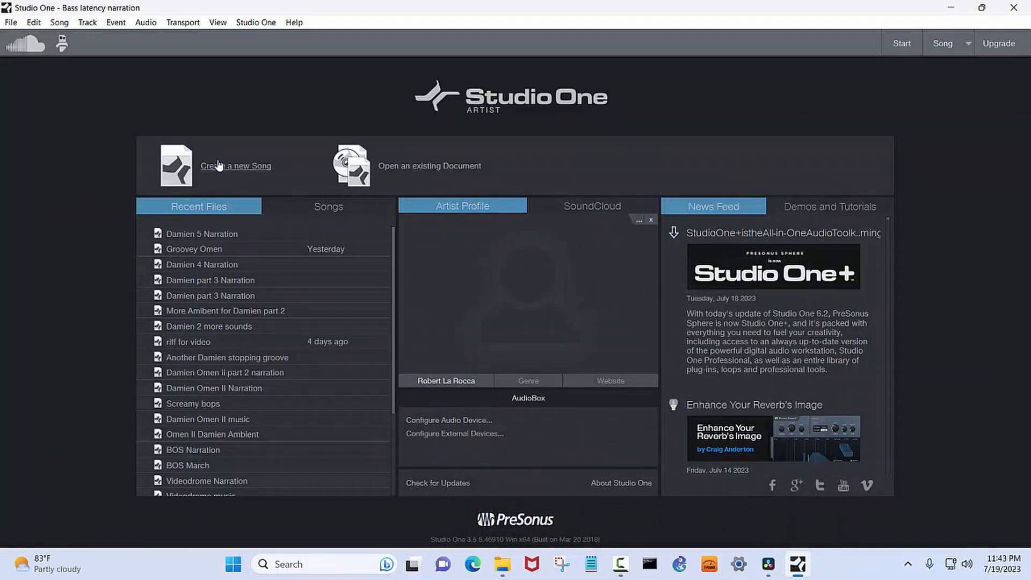
pyautogui.click(235, 165)
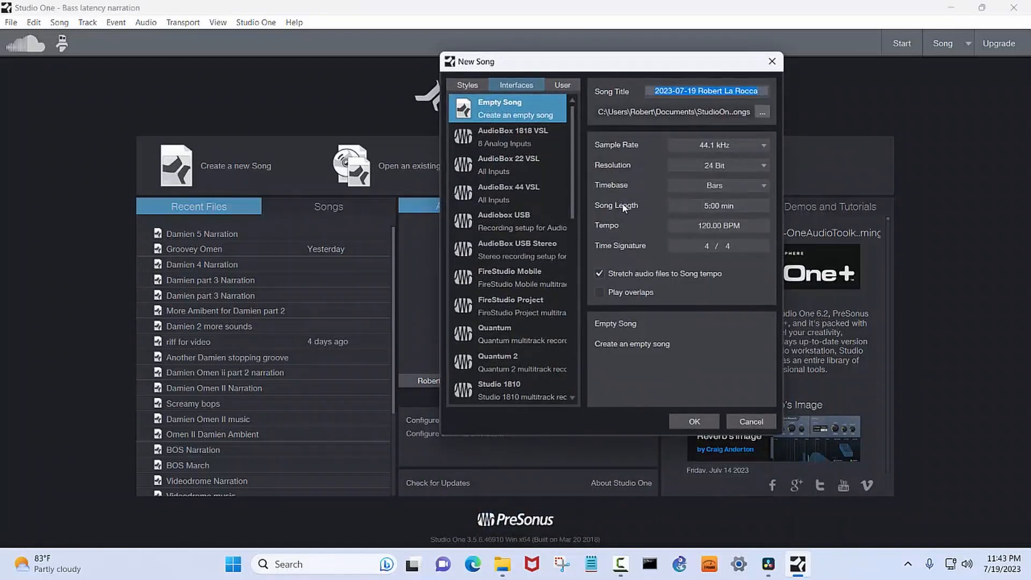
pyautogui.write('Bass')
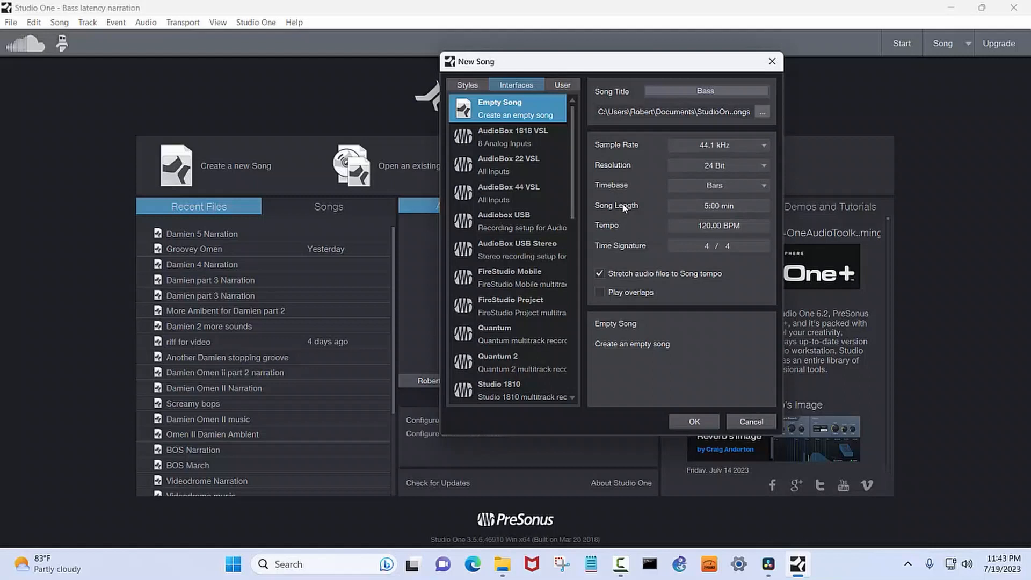
pyautogui.write('plugin demo')
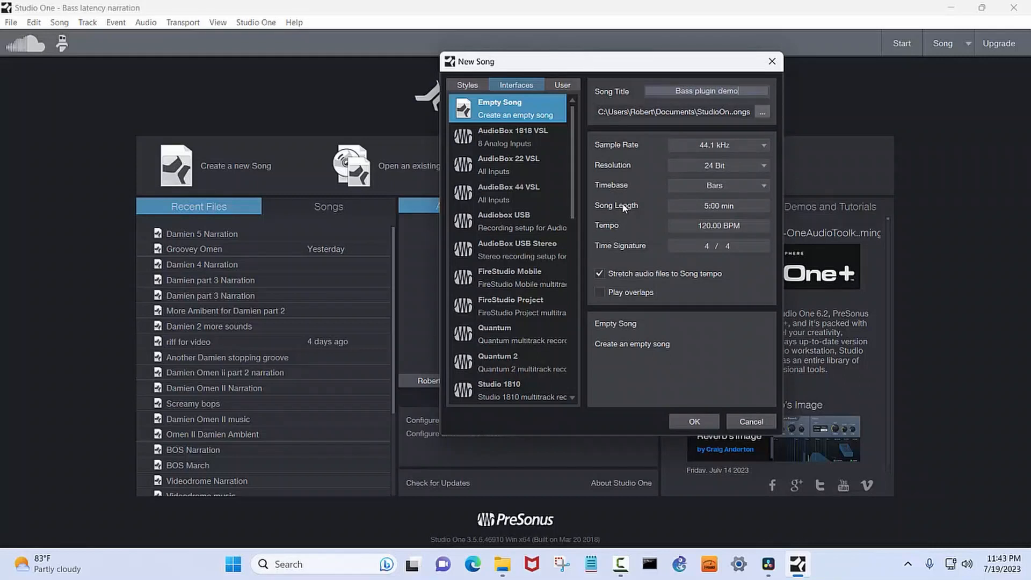
pyautogui.click(509, 222)
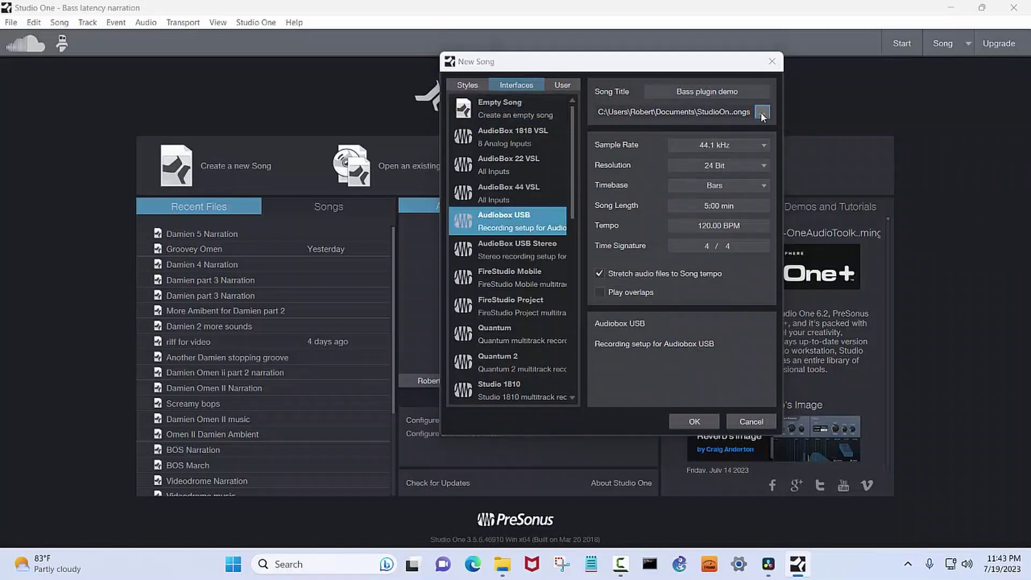
# Save the song to the Desktop at 48.0 kHz sample rate and 24 Bit resolution.
pyautogui.click(762, 110)
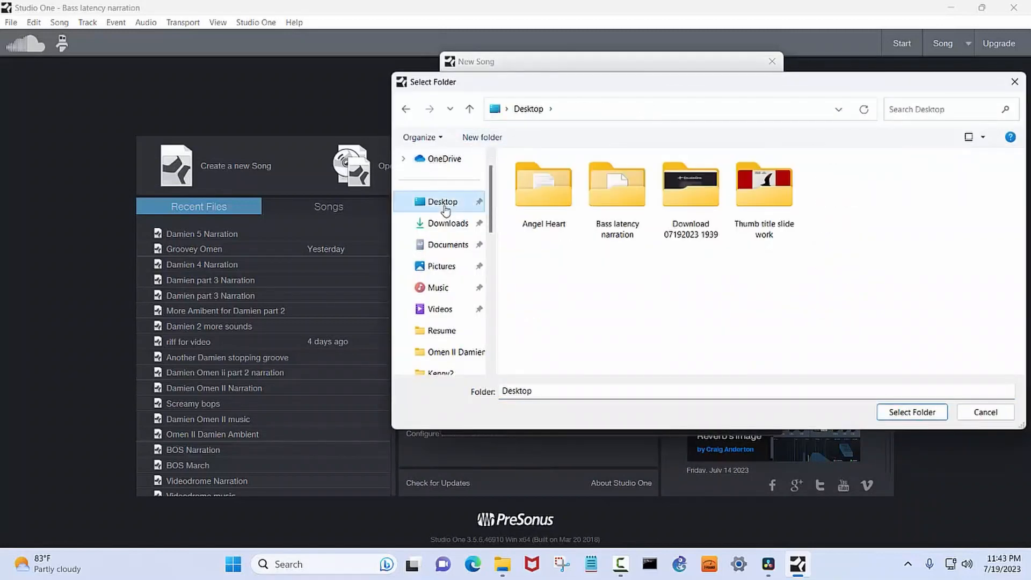
pyautogui.click(911, 413)
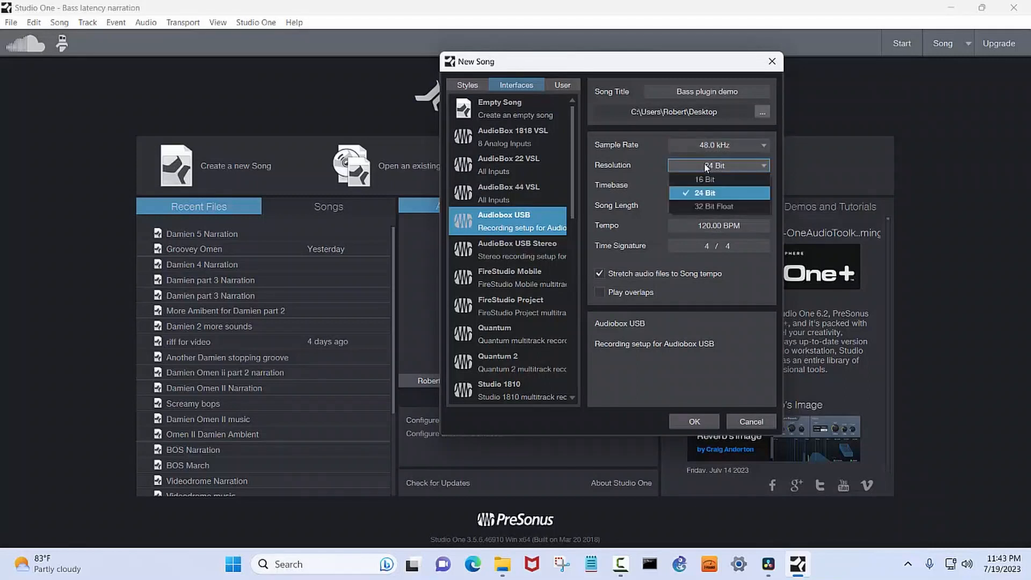
pyautogui.click(705, 192)
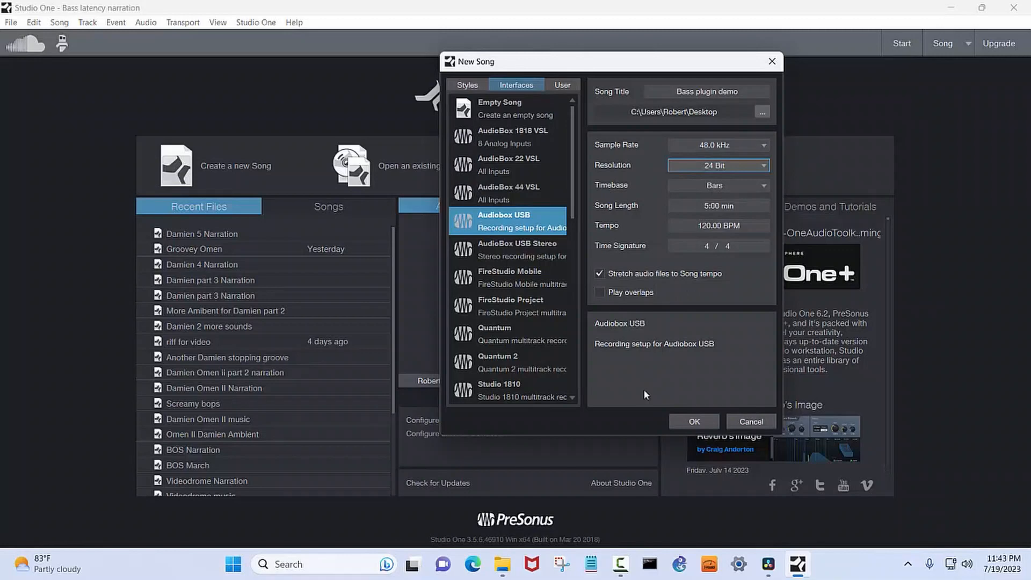
# Create the song and remove Track 2 so only Track 1 remains.
pyautogui.click(694, 421)
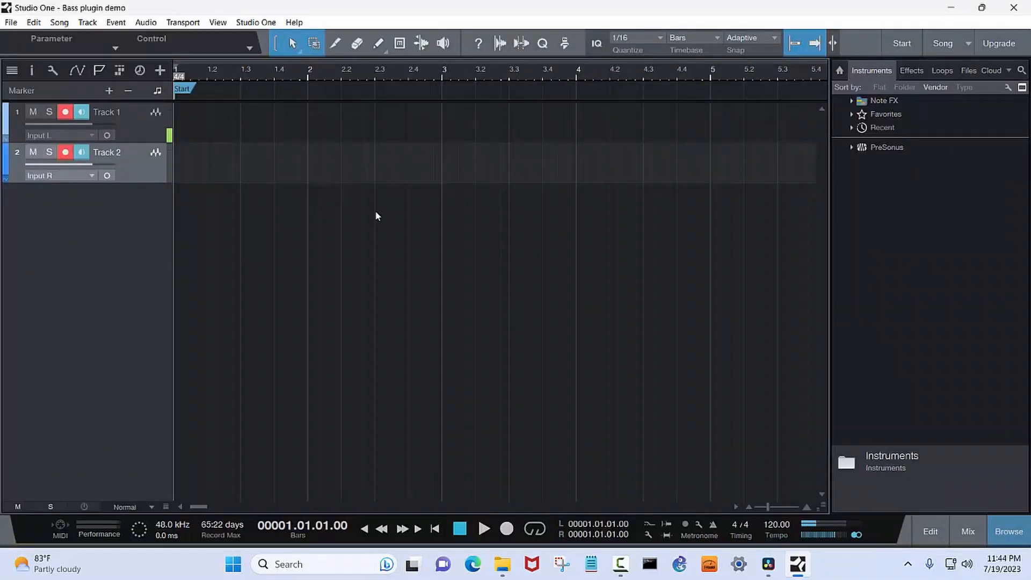
pyautogui.rightClick(106, 151)
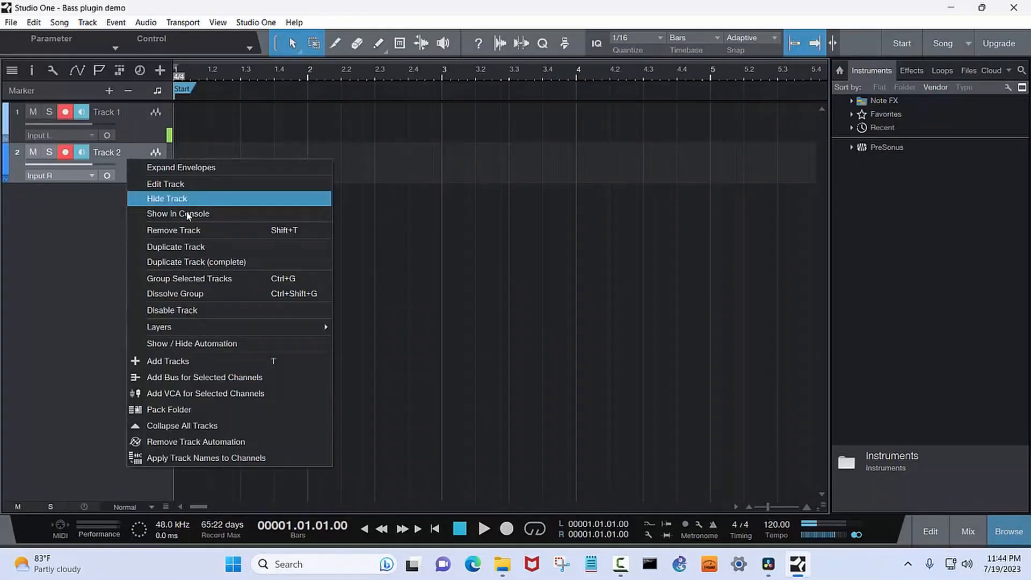
pyautogui.click(167, 198)
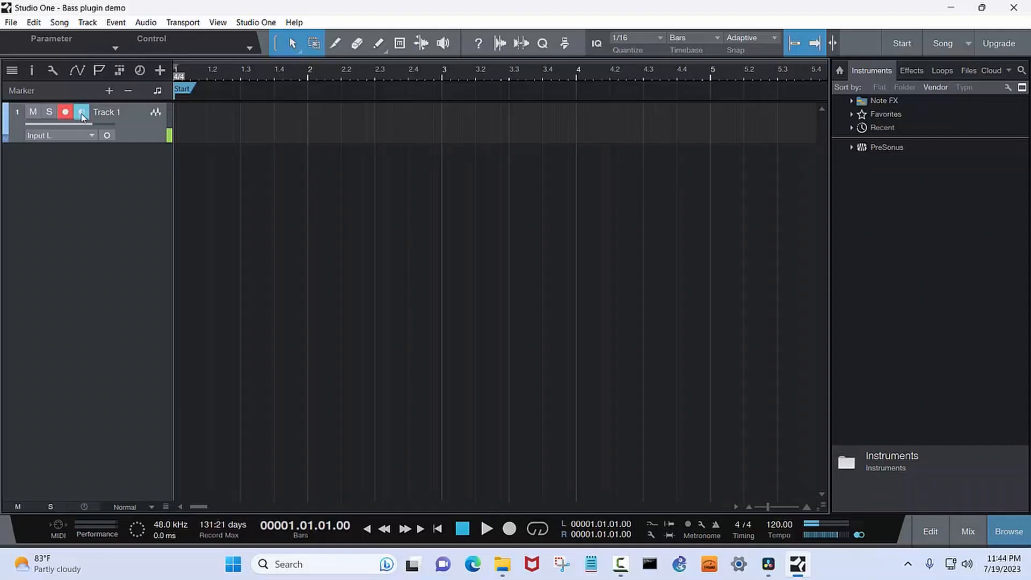
pyautogui.click(81, 111)
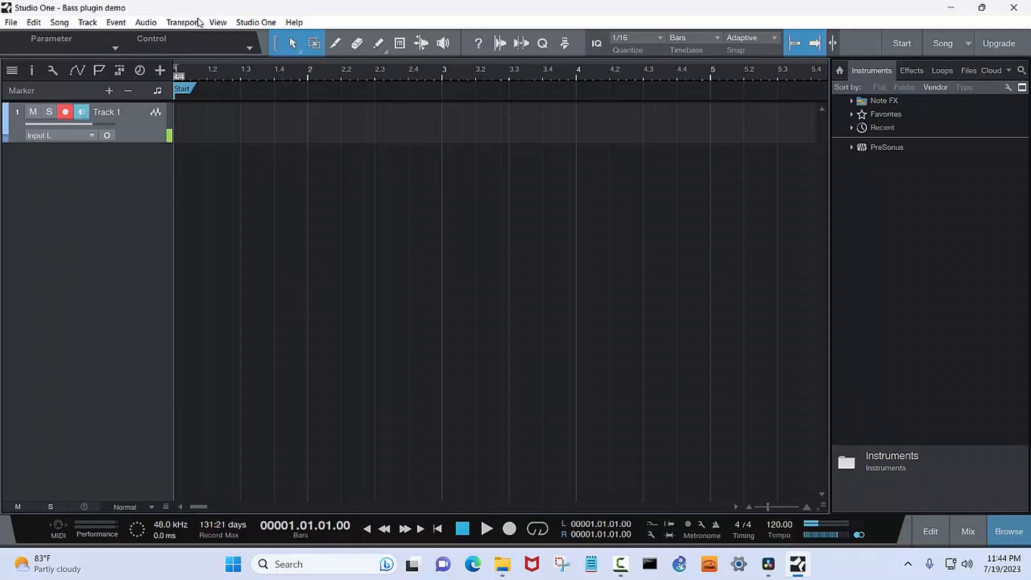
# In Audio Setup, try a 2048-sample block size and settle on 64 samples (about 3 ms latency).
pyautogui.click(256, 21)
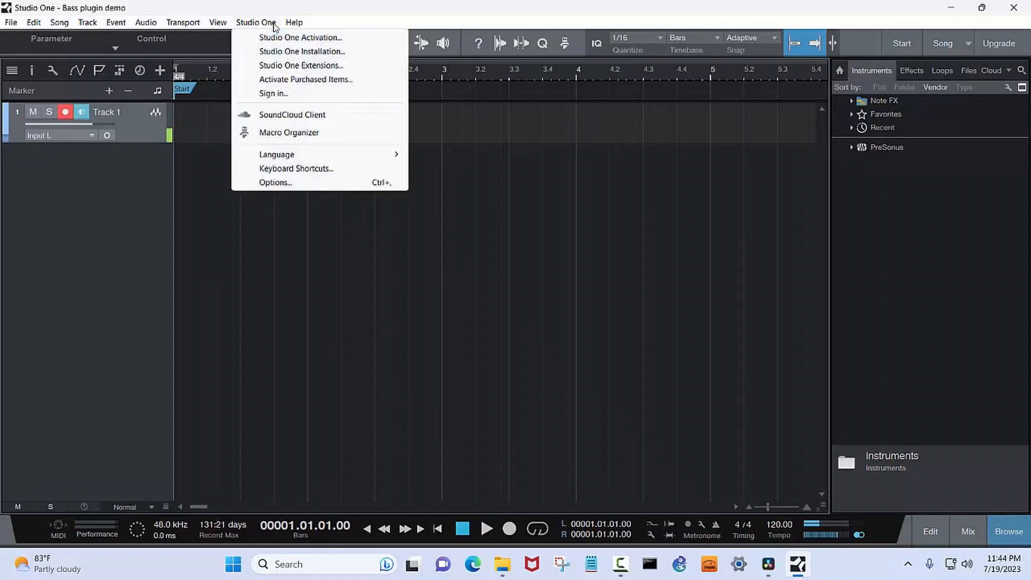
pyautogui.click(275, 182)
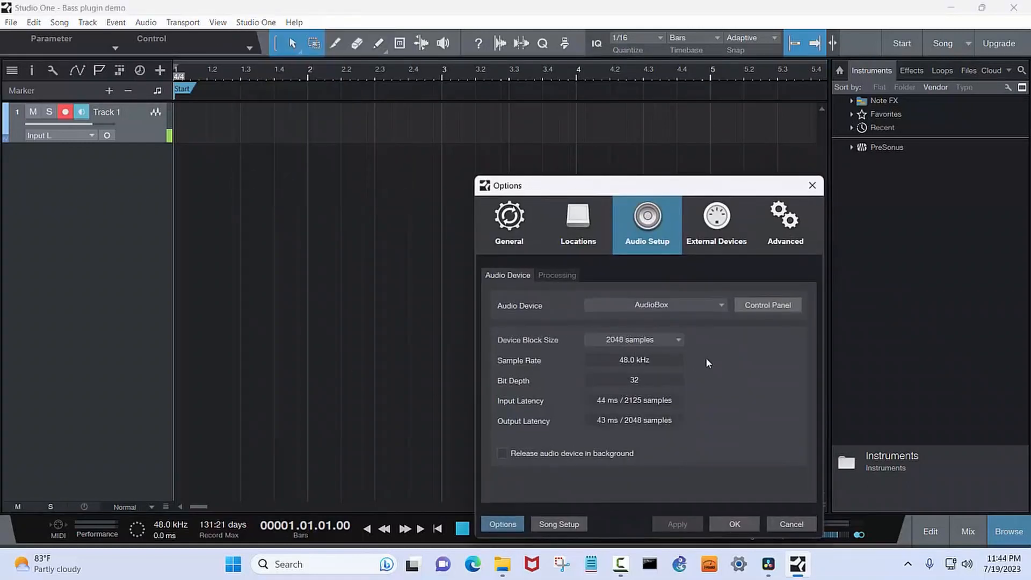
pyautogui.moveTo(657, 345)
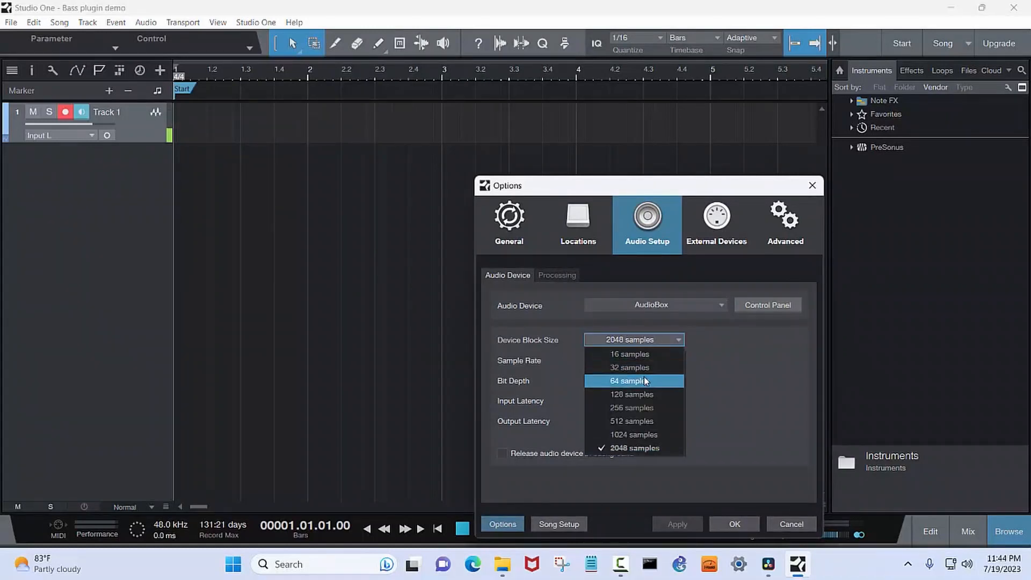
pyautogui.click(630, 381)
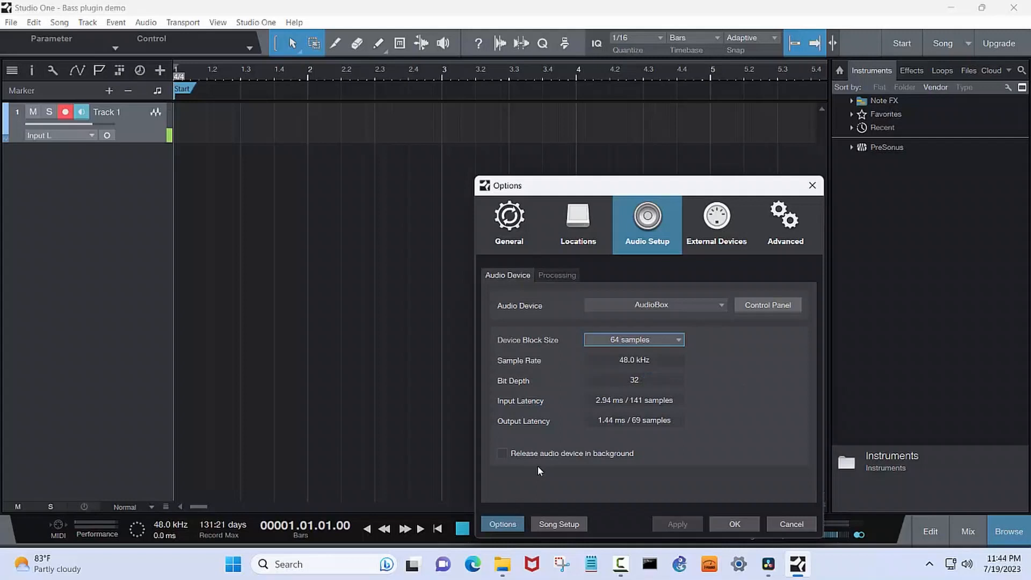
pyautogui.moveTo(540, 412)
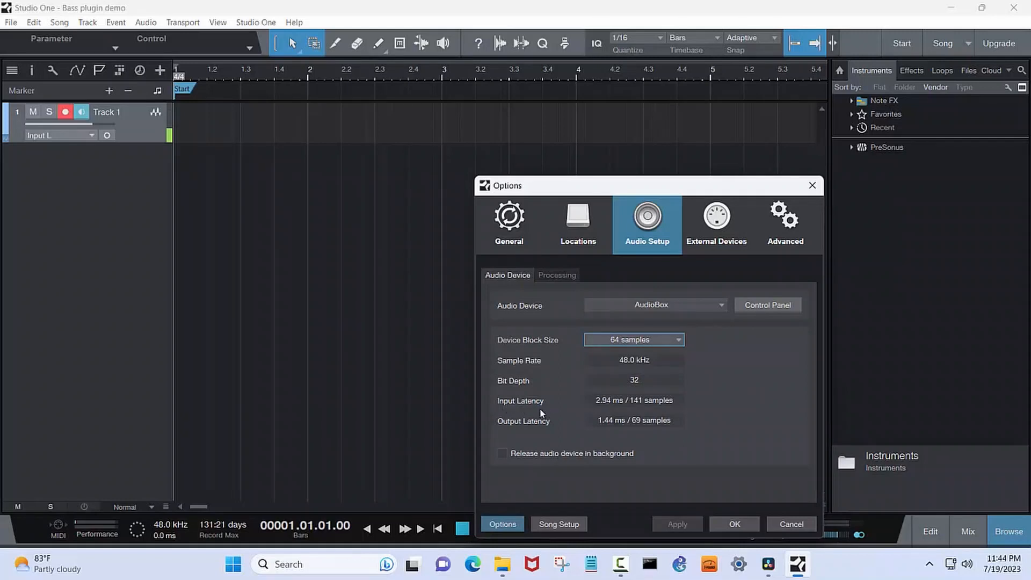
pyautogui.moveTo(607, 433)
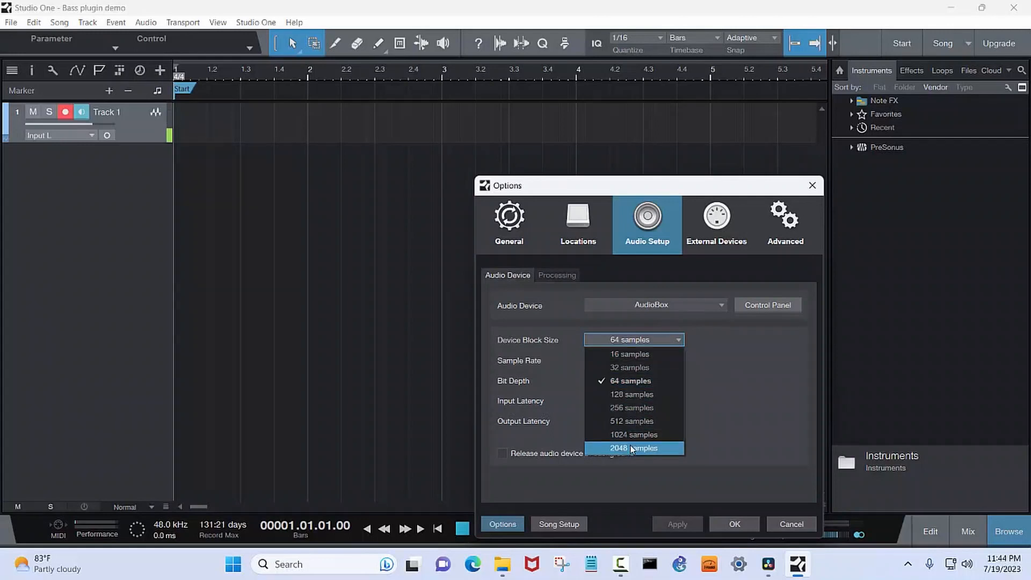
pyautogui.click(631, 448)
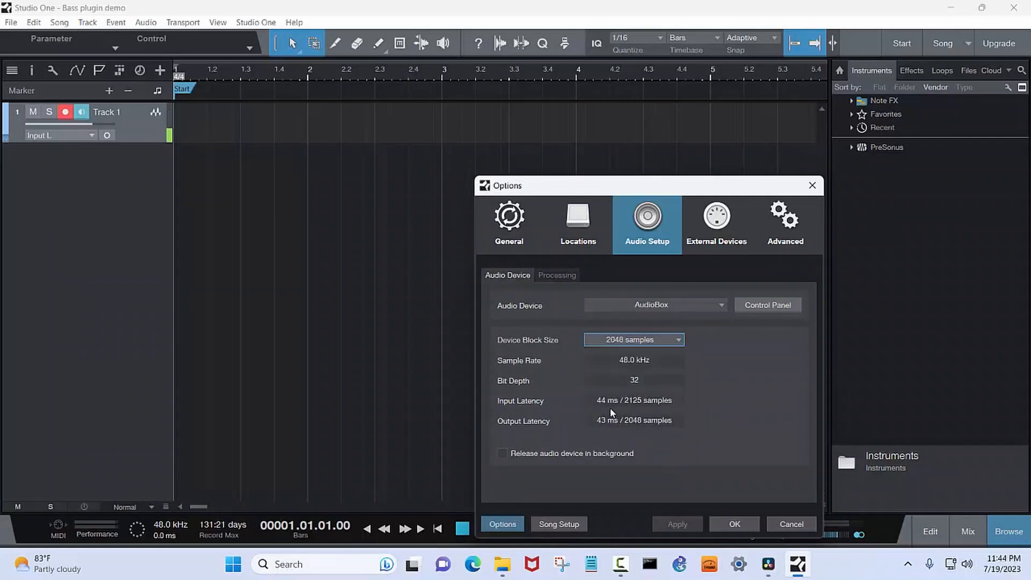
pyautogui.moveTo(610, 432)
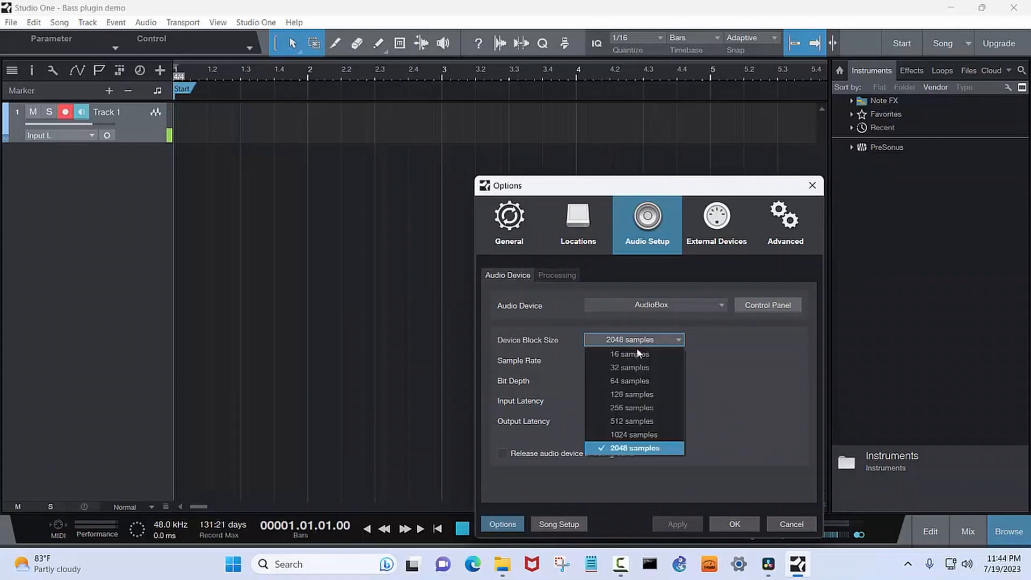
pyautogui.click(629, 380)
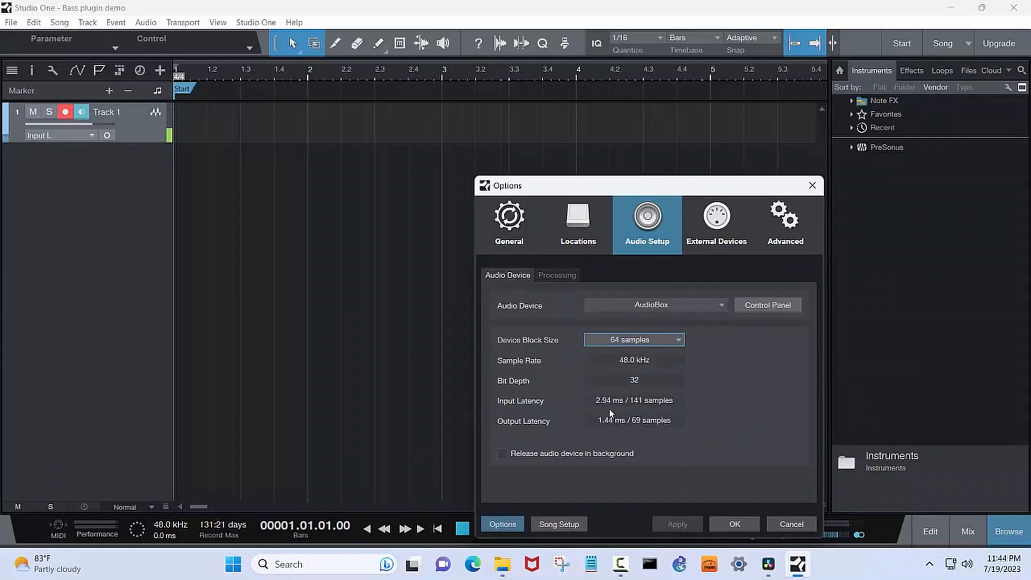
pyautogui.moveTo(625, 431)
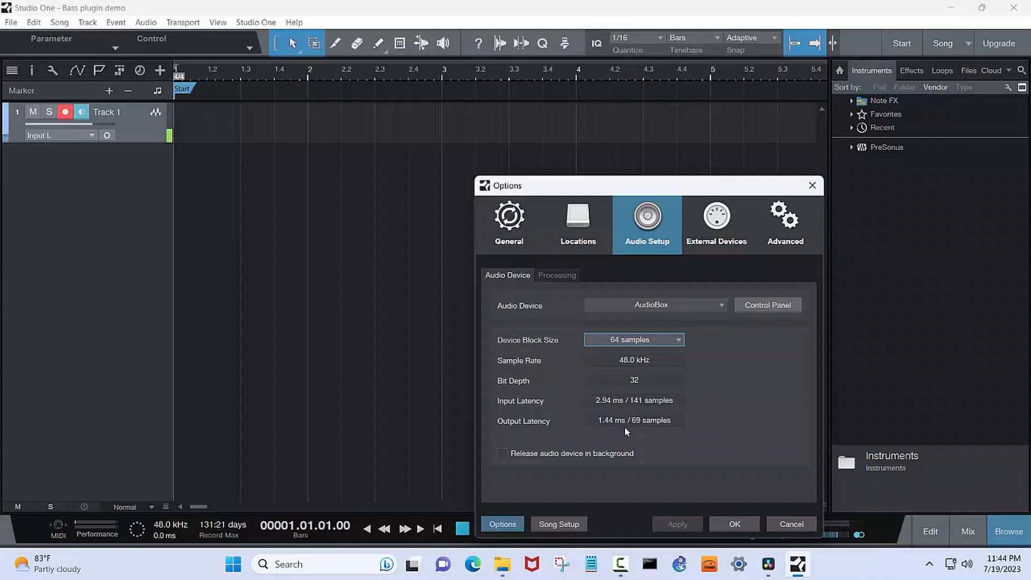
# Add Ampire from the Effects browser as an insert on Track 1.
pyautogui.click(733, 524)
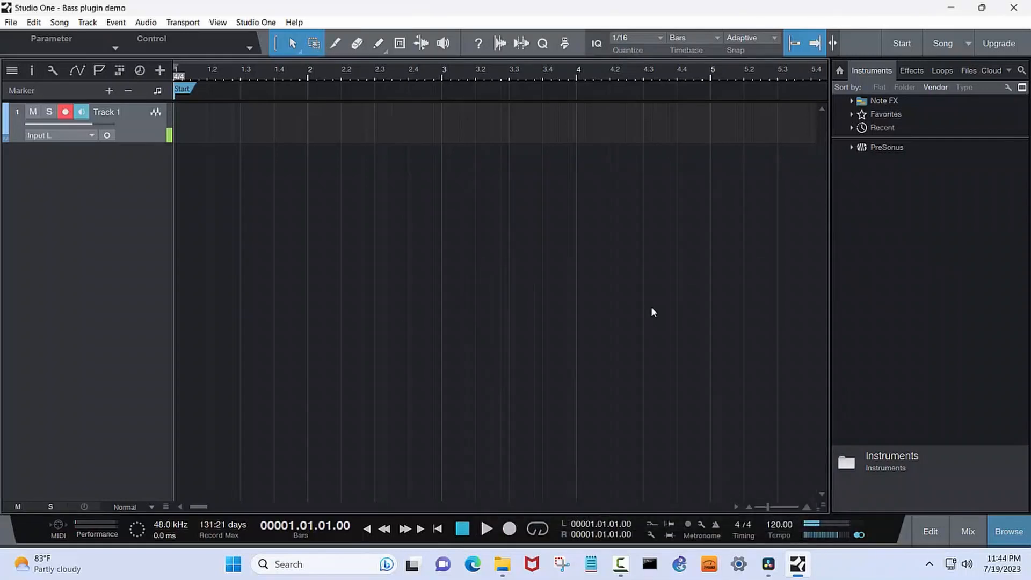
pyautogui.click(912, 71)
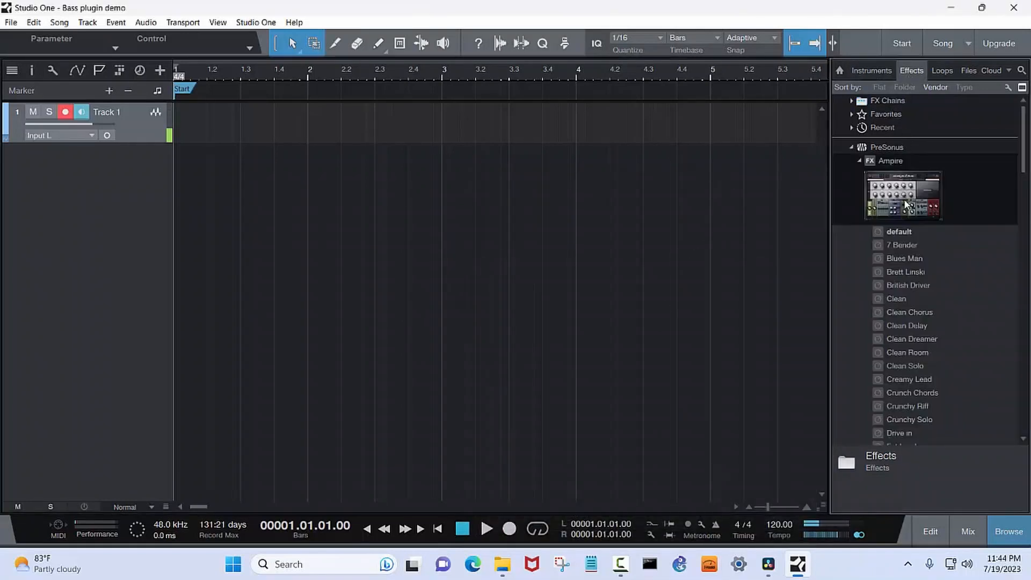
pyautogui.doubleClick(902, 196)
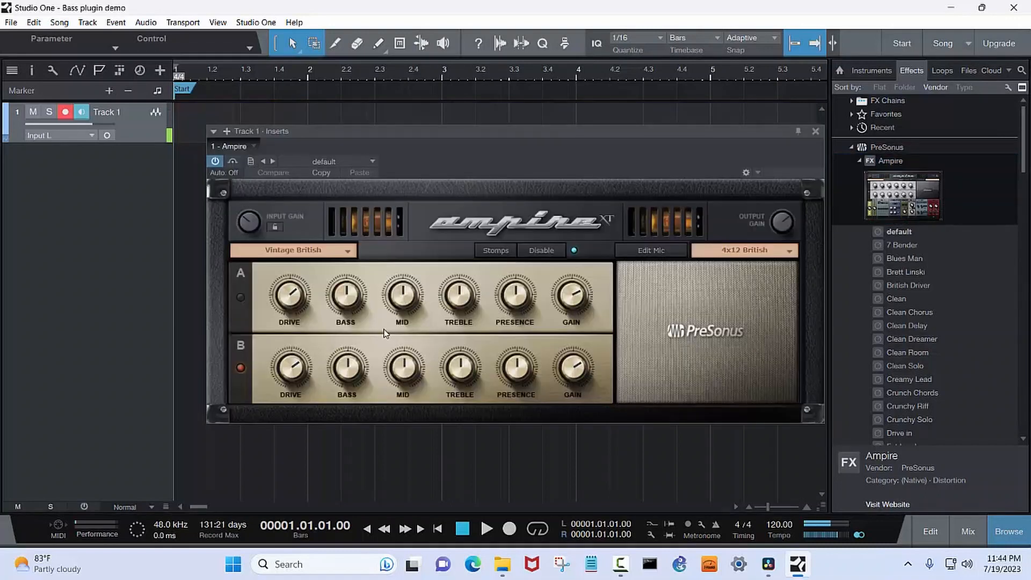
pyautogui.moveTo(300, 251)
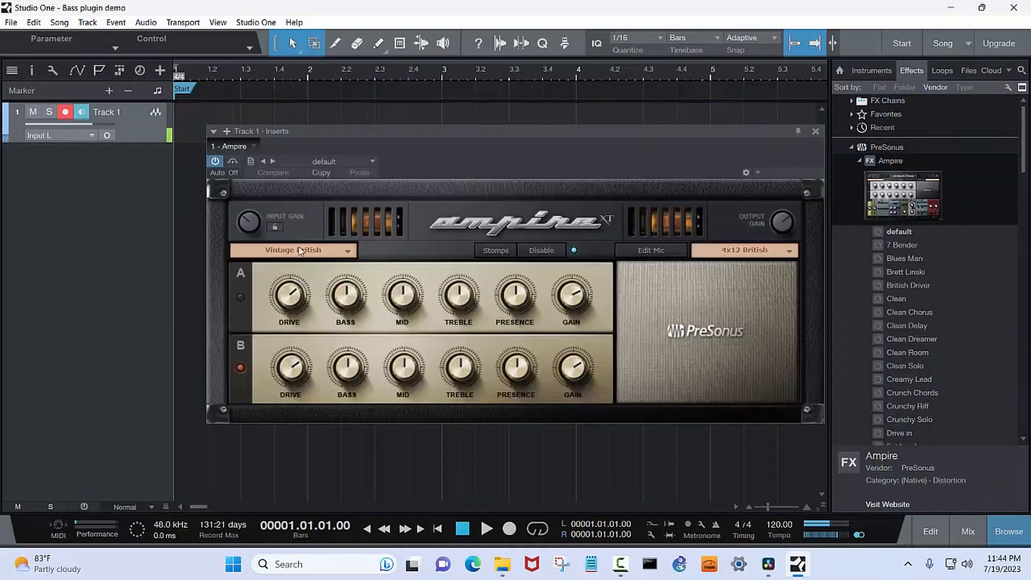
# Switch Ampire to the Bass Amp model with the Zats Basser preset and 2x10 Bass cabinet.
pyautogui.click(292, 250)
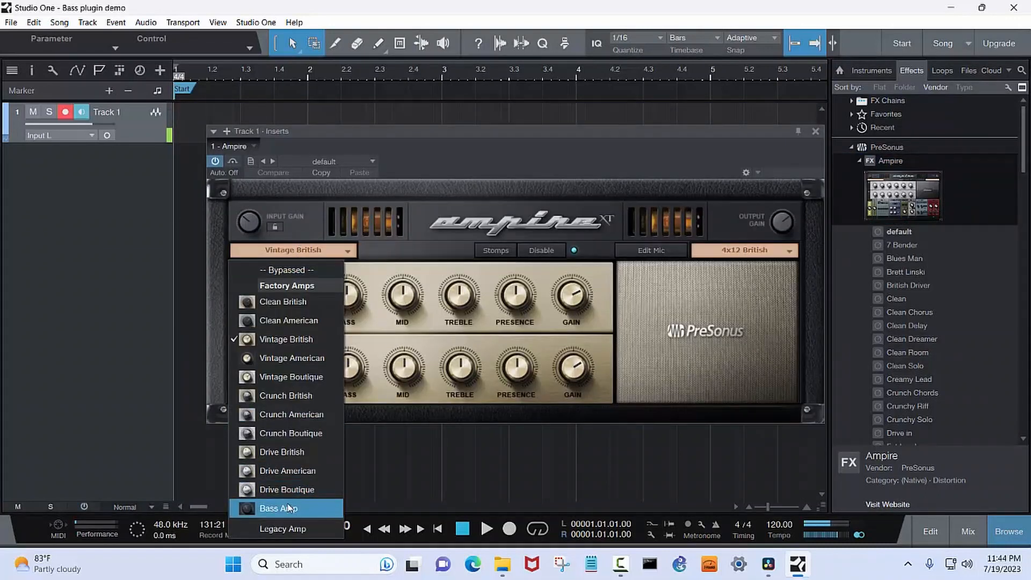
pyautogui.click(279, 508)
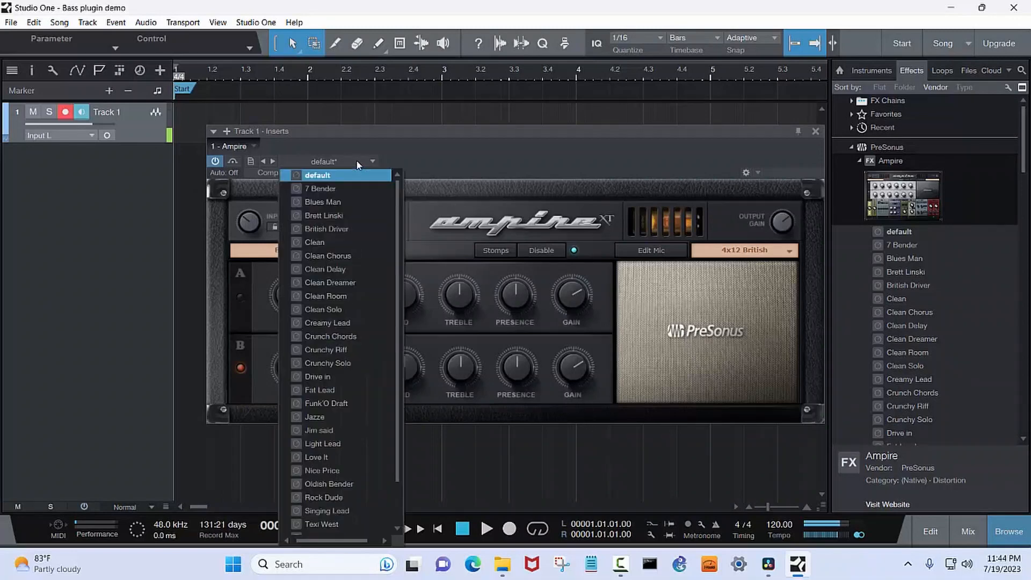
pyautogui.click(324, 528)
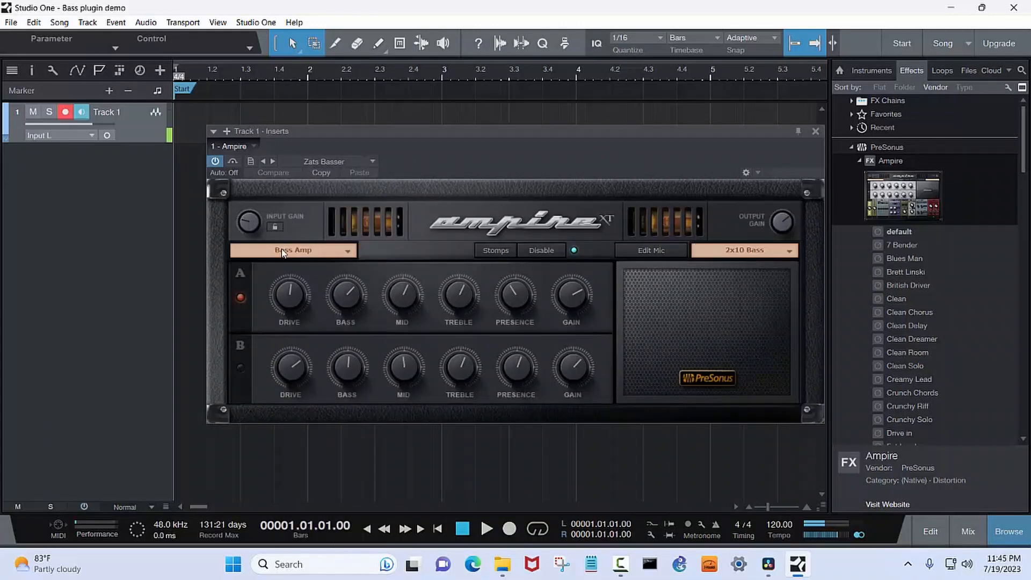
pyautogui.moveTo(657, 330)
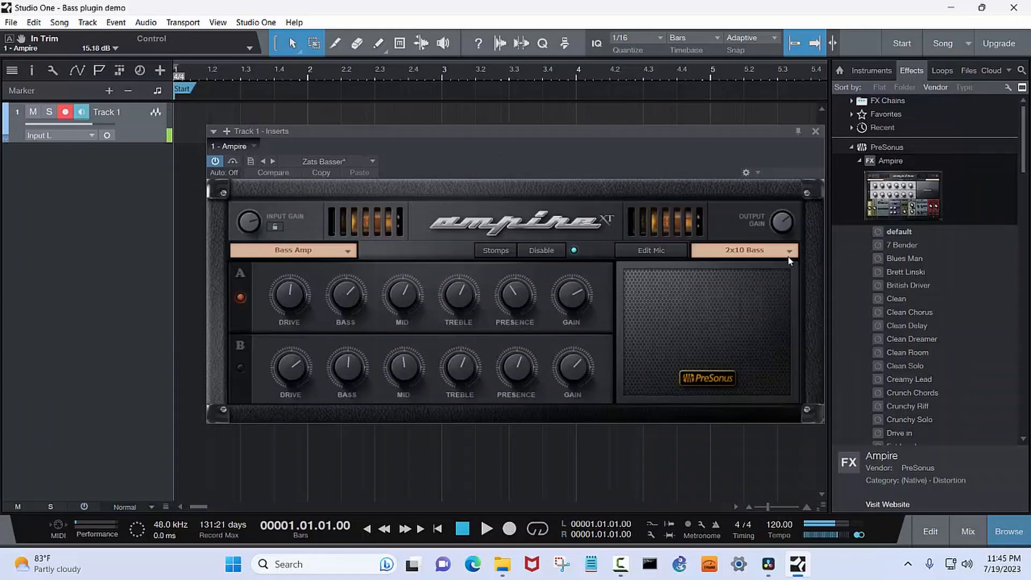
pyautogui.moveTo(858, 125)
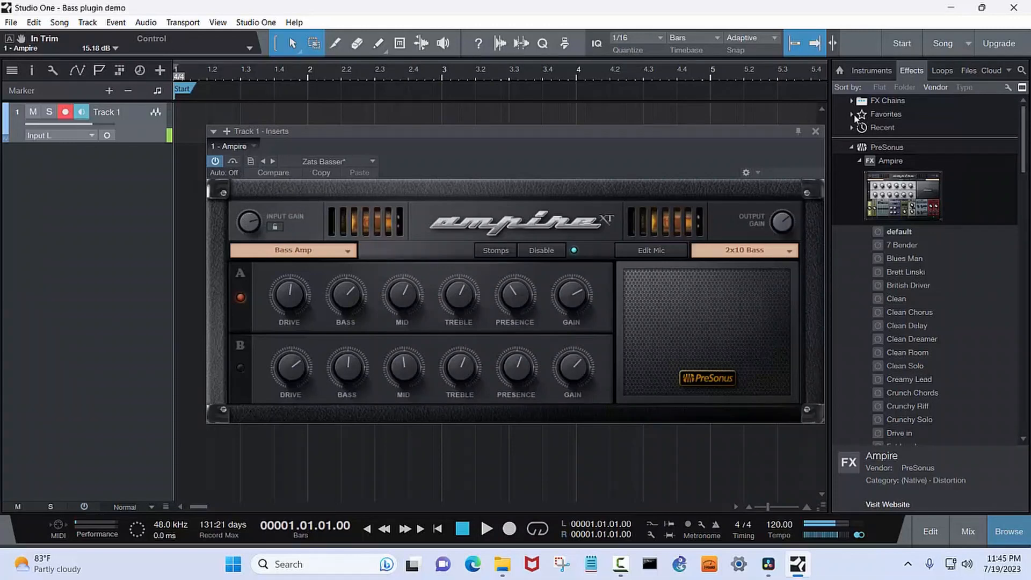
# Show the mixer and add a Compressor after Ampire in Track 1's inserts.
pyautogui.click(815, 131)
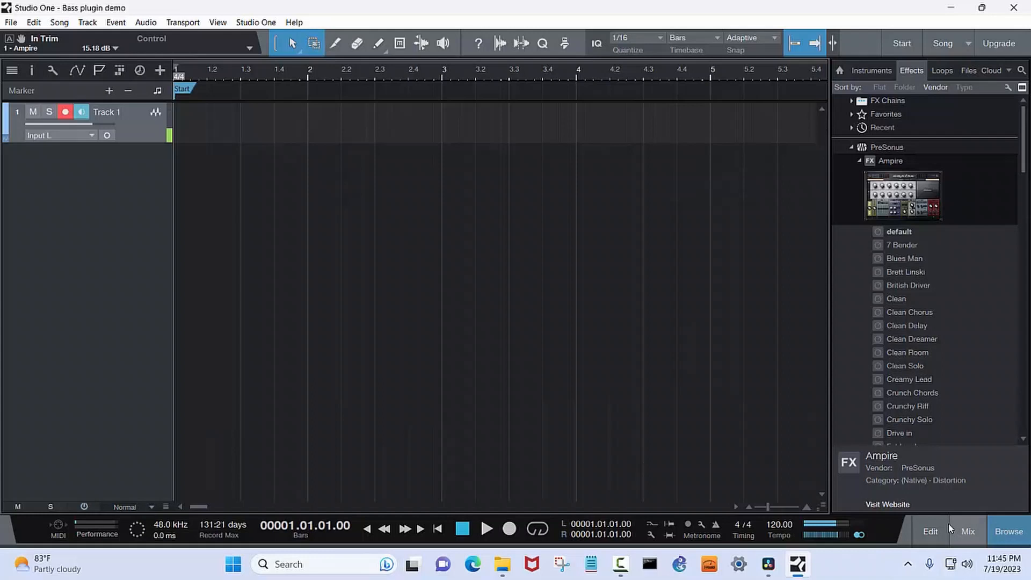
pyautogui.click(967, 532)
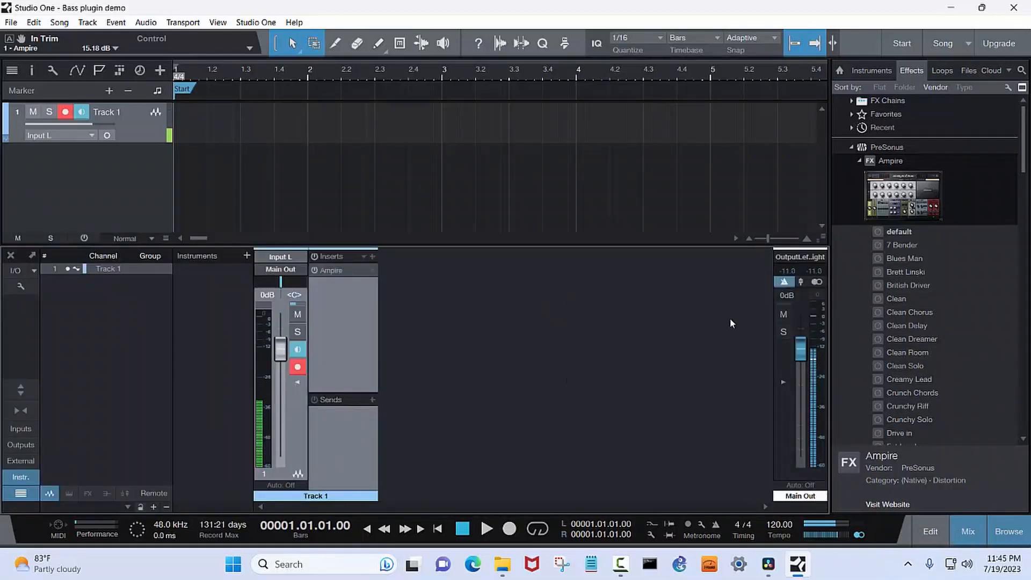
pyautogui.scroll(-3)
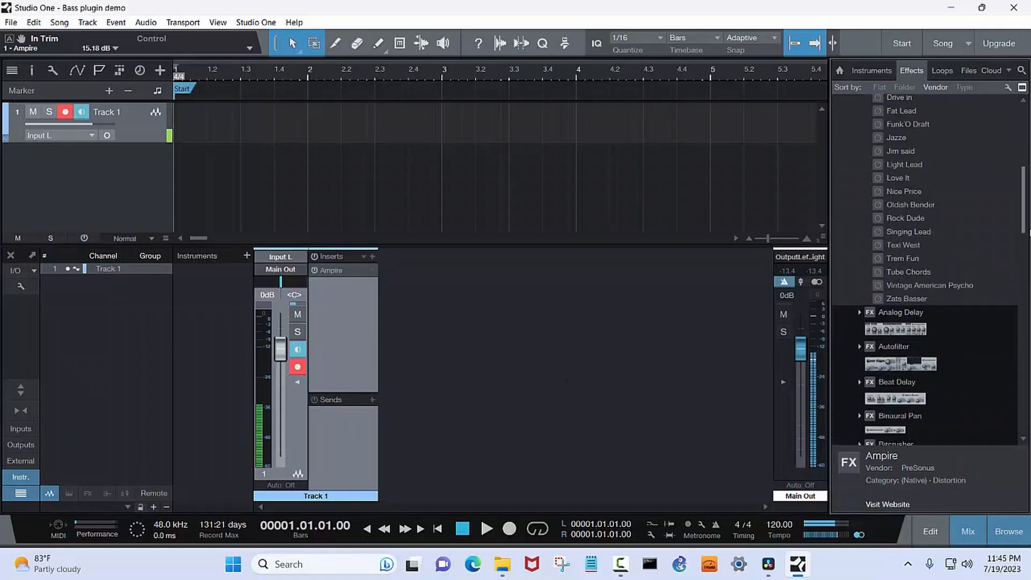
pyautogui.scroll(-3)
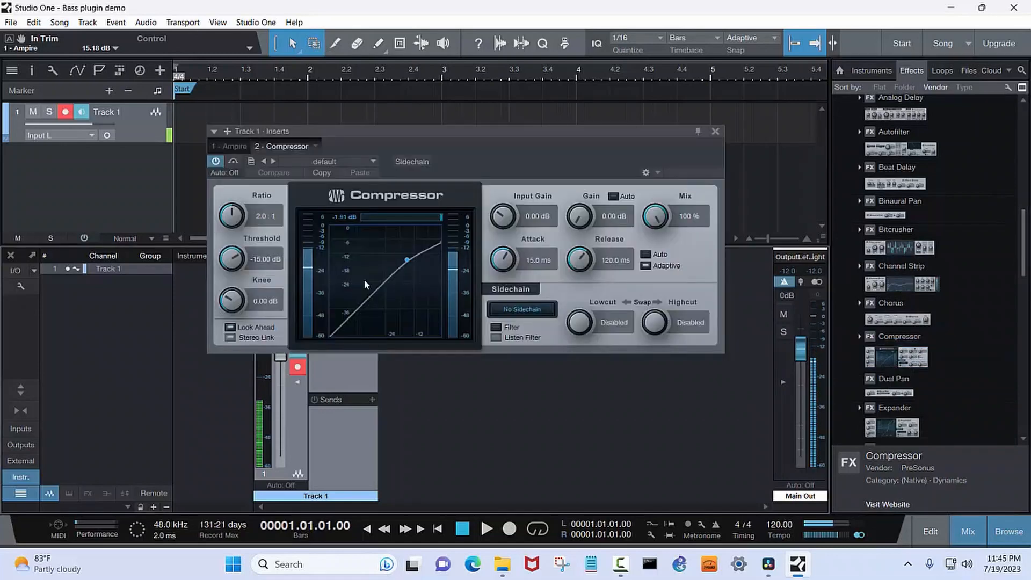
# Load the Guitar > Electric Bass 1 preset on the Compressor and move it before Ampire.
pyautogui.click(322, 163)
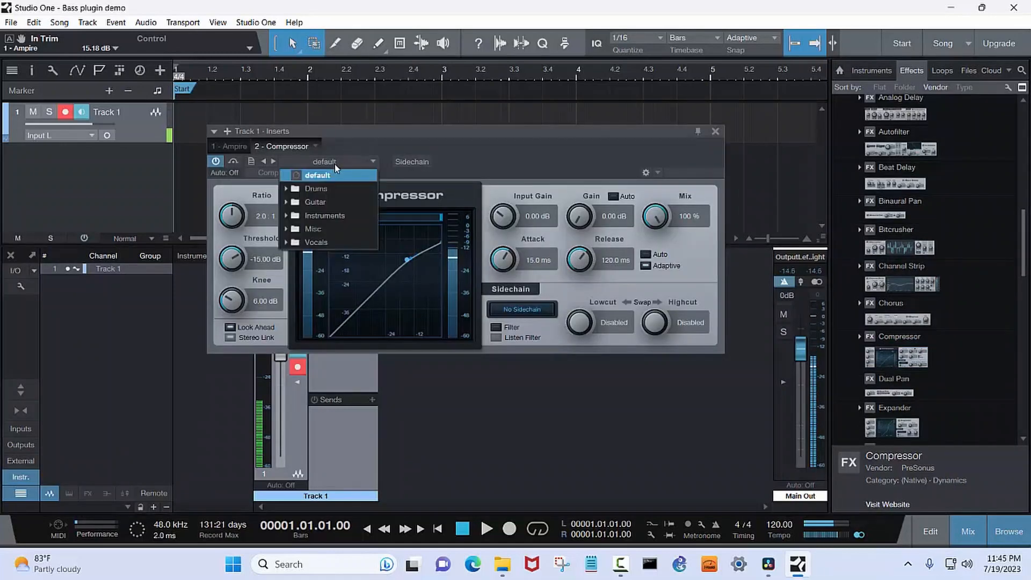
pyautogui.click(315, 202)
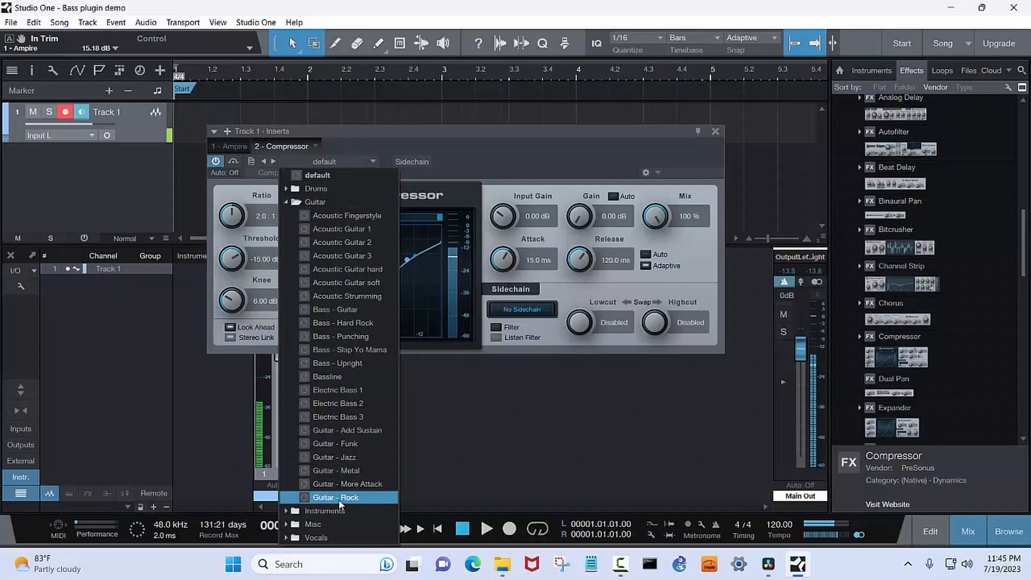
pyautogui.click(336, 390)
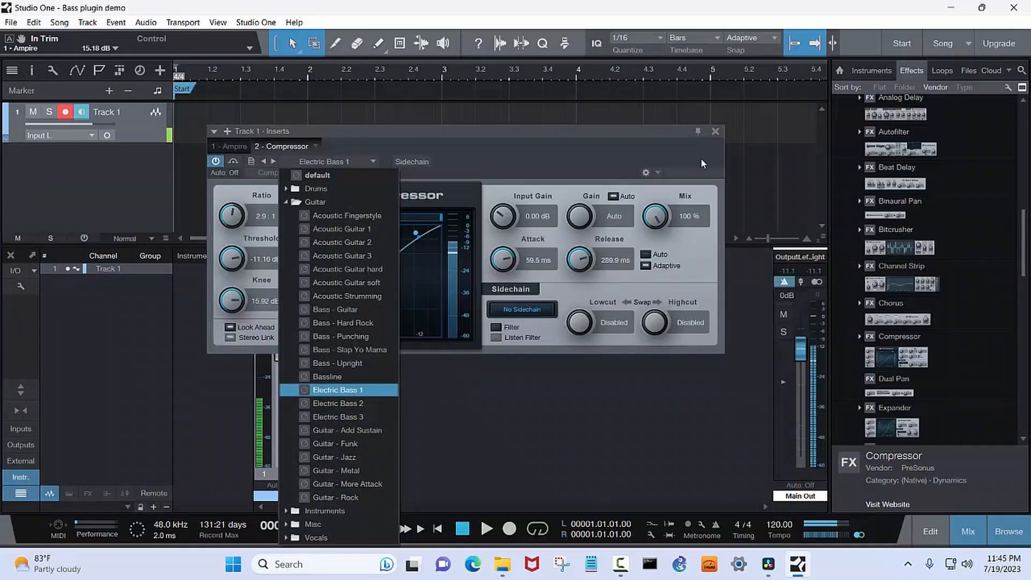
pyautogui.click(717, 131)
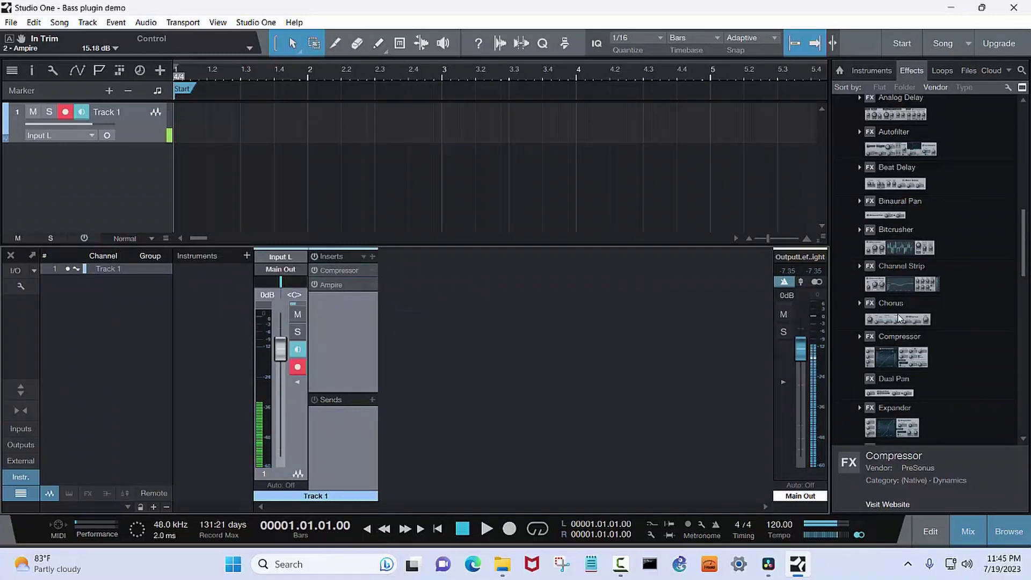
# Add a second Compressor after Ampire, also using the Electric Bass 1 preset.
pyautogui.doubleClick(339, 271)
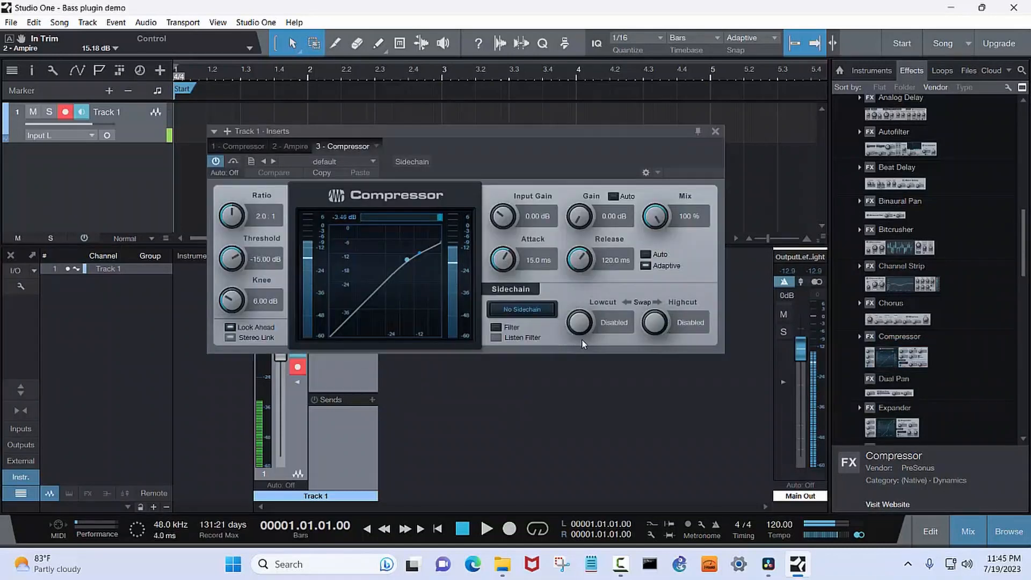
pyautogui.click(373, 162)
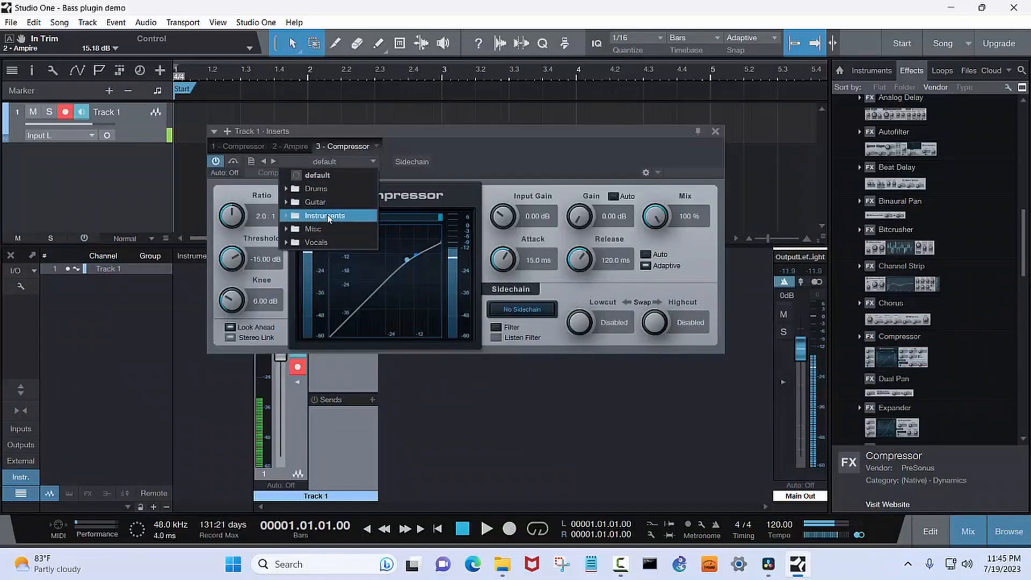
pyautogui.click(315, 202)
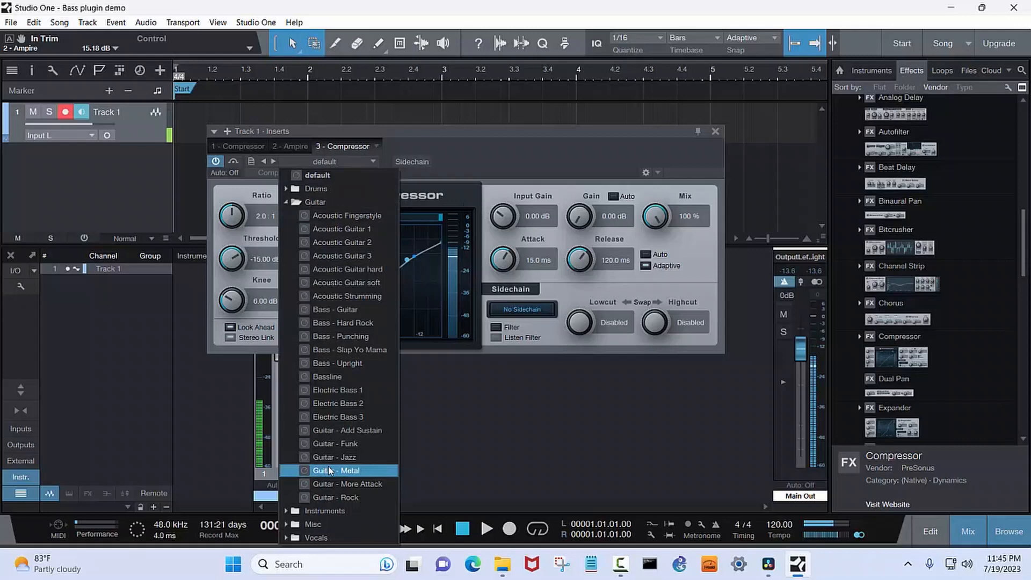
pyautogui.click(336, 388)
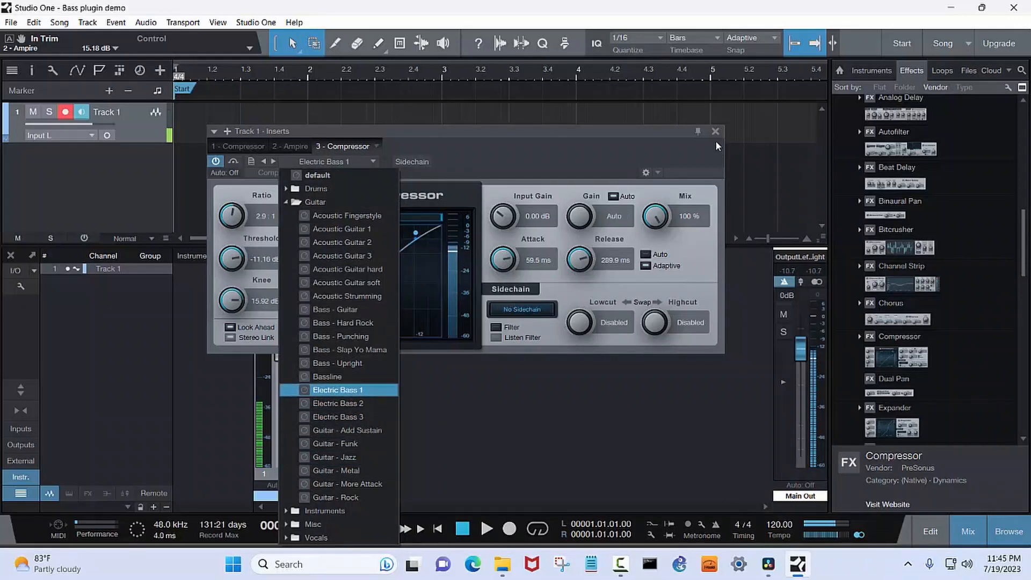
pyautogui.click(715, 131)
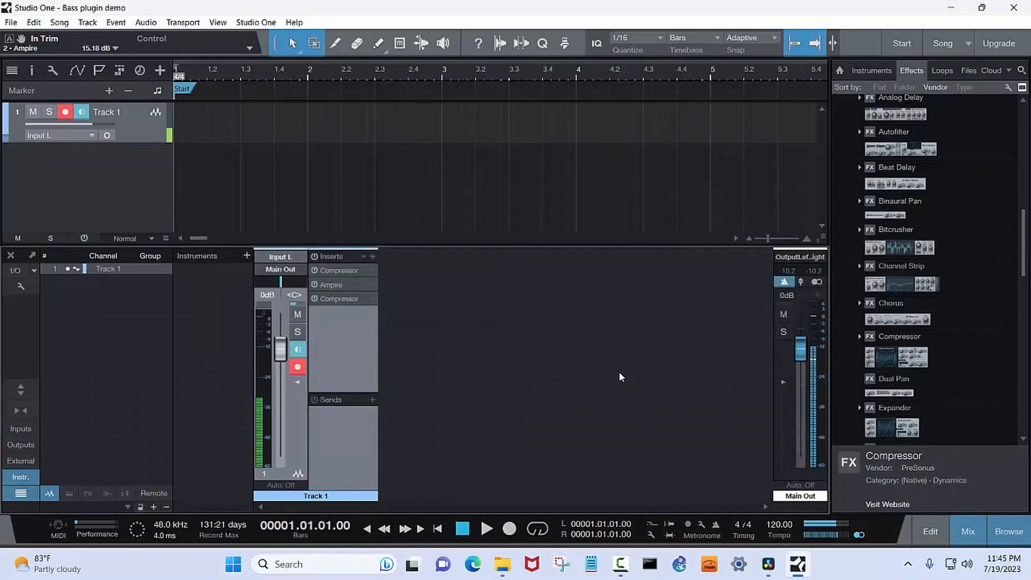